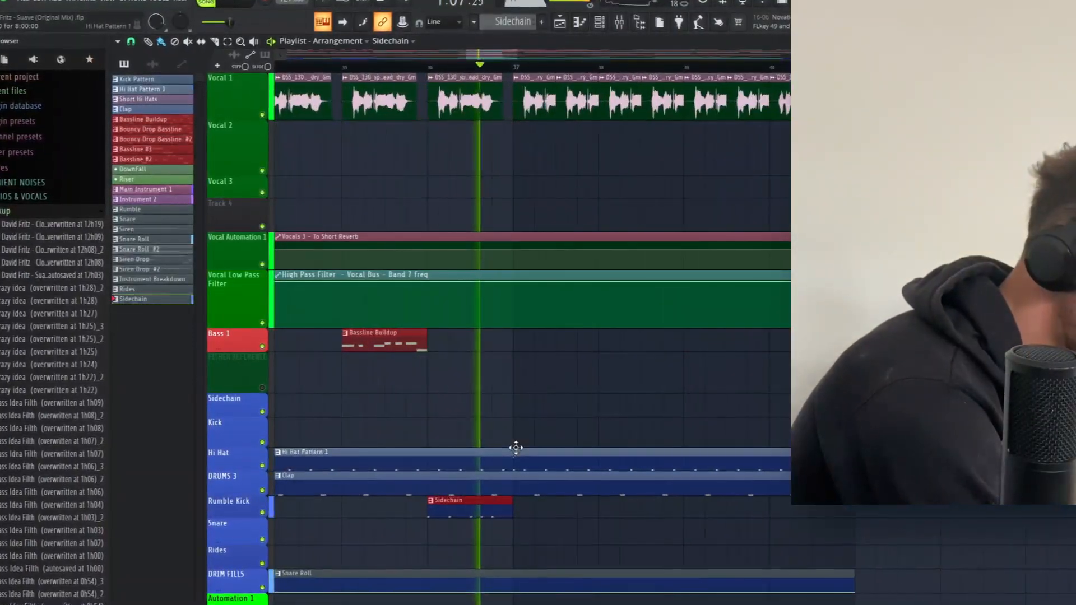
Step: Solo Vocal 1, then unmute the bass, drums, vocal automation and filter tracks for the breakdown
scroll(down, 3)
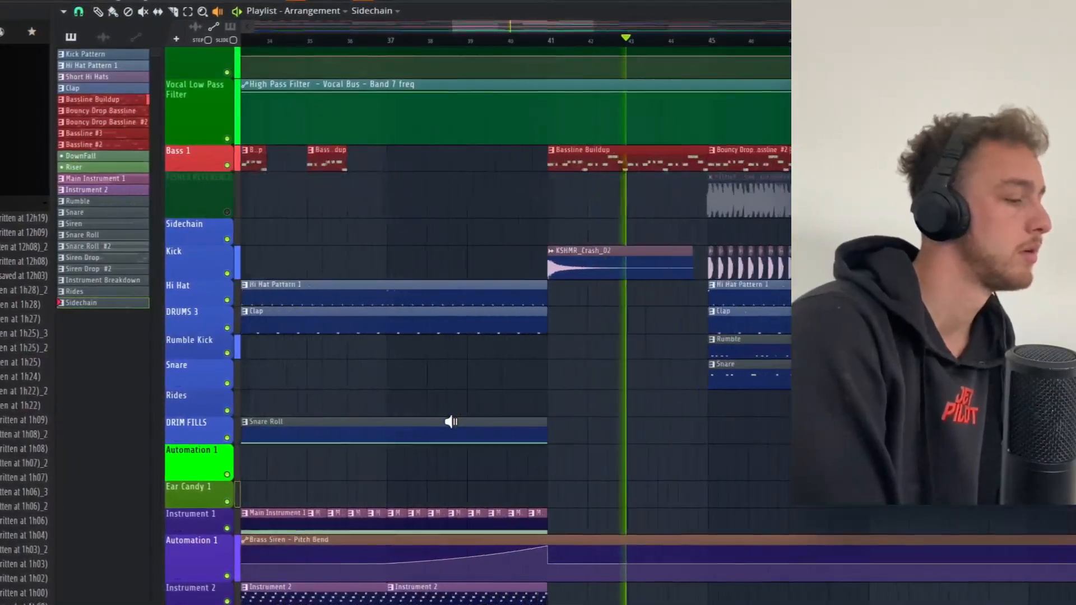
scroll(up, 3)
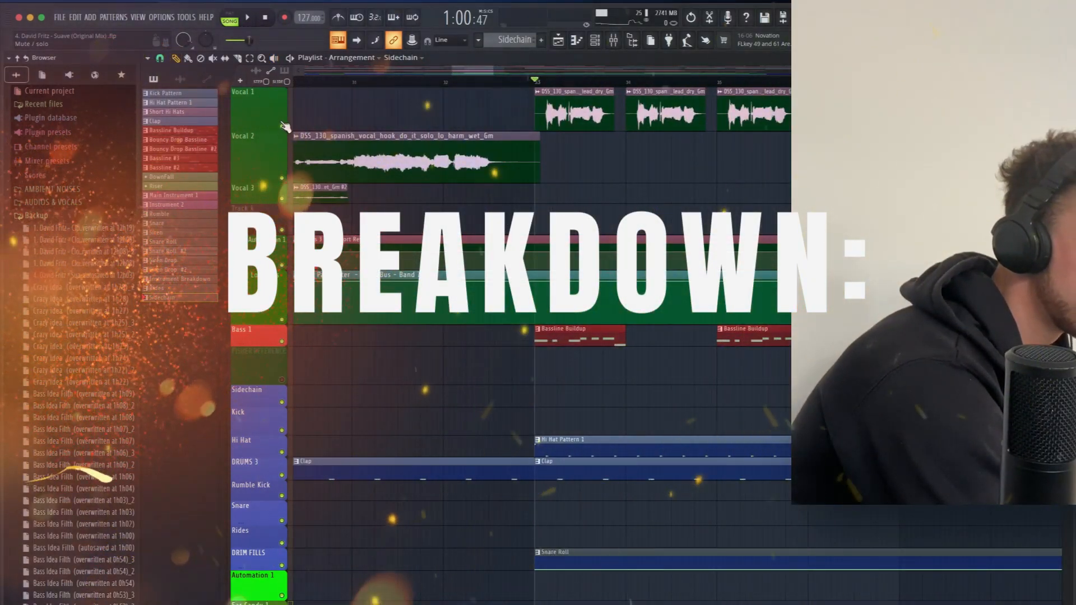
click(246, 17)
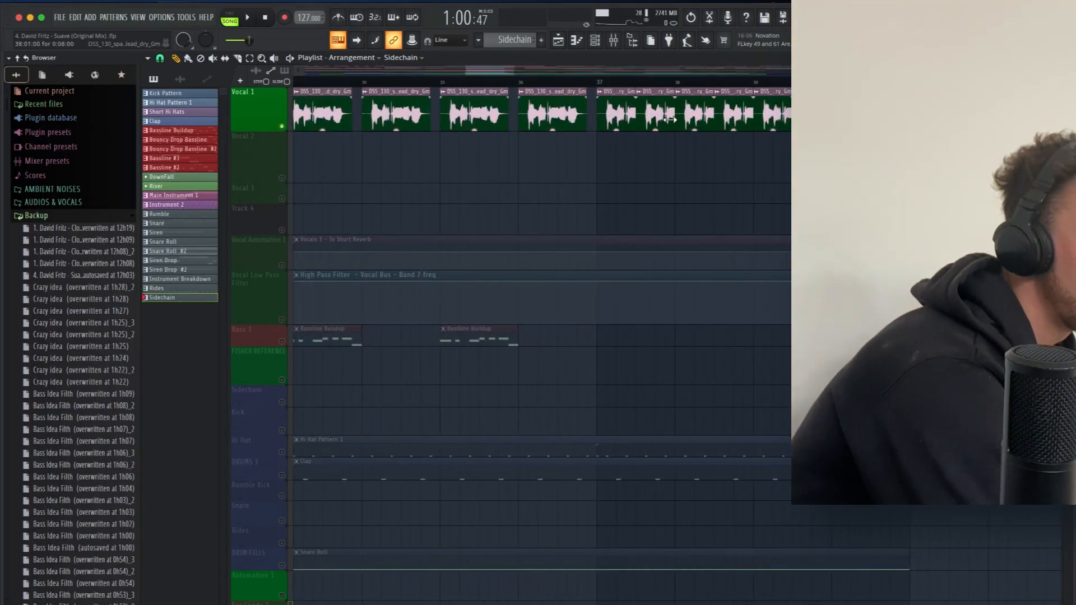
click(246, 17)
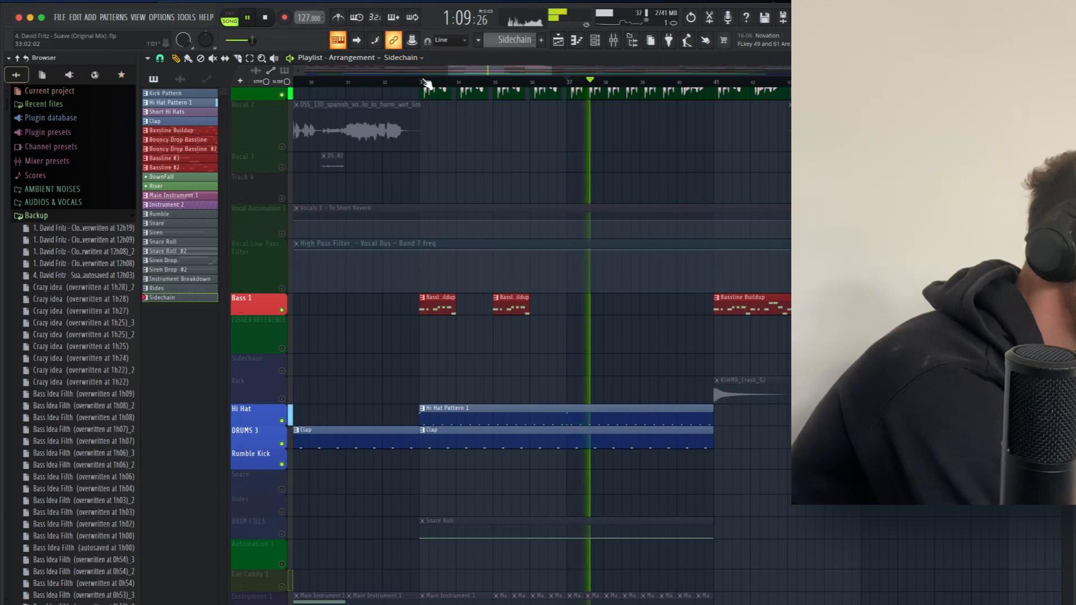
click(452, 81)
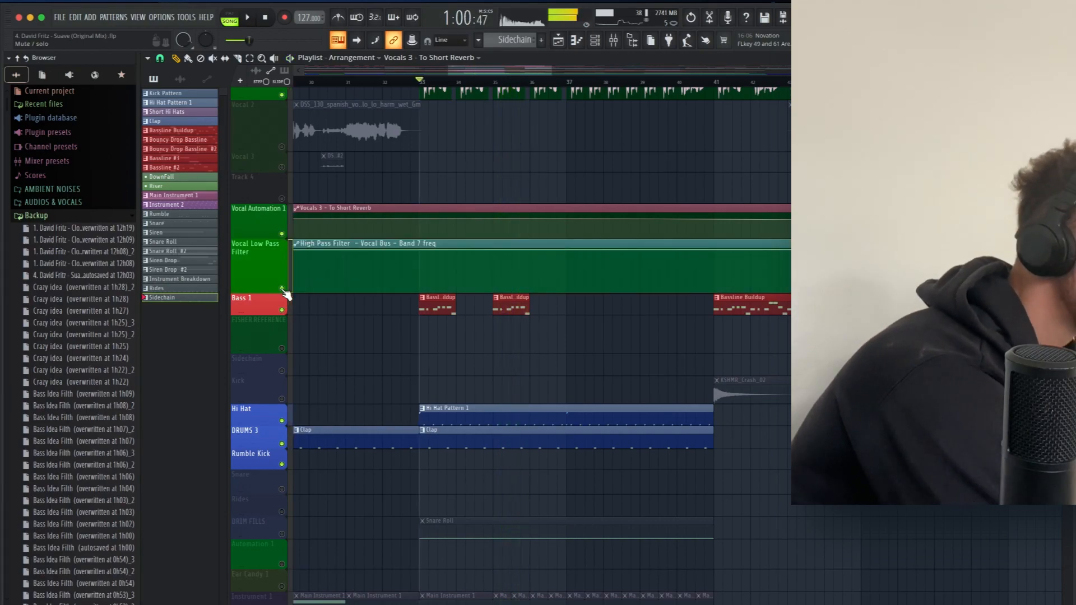
Step: Unmute DRIM FILLS, Instrument 1/2, Pluck Volume, Track 23 and Riser & Downfall tracks
scroll(down, 3)
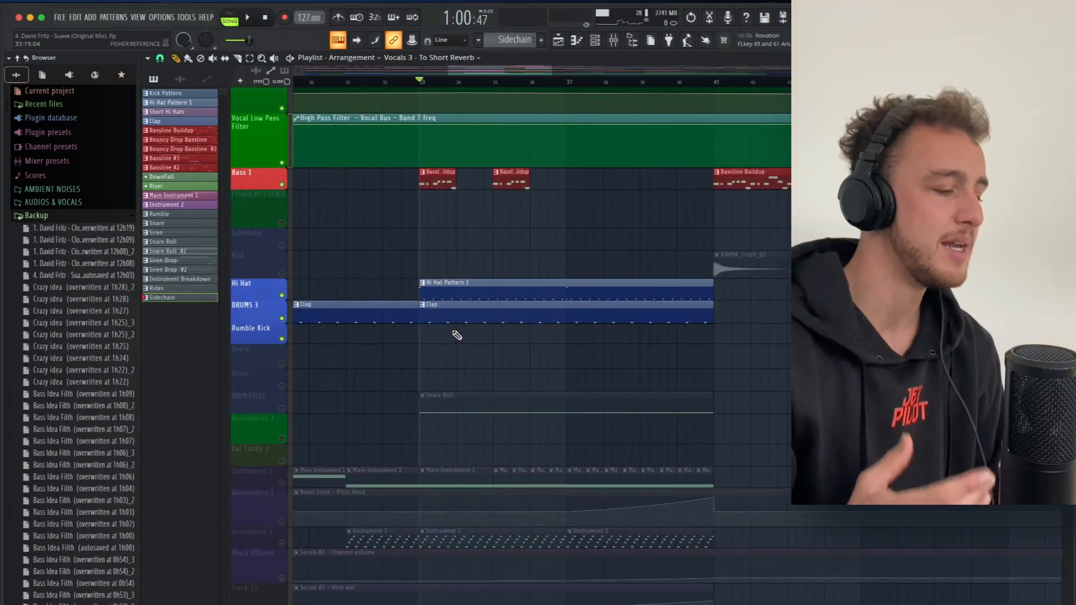
scroll(down, 3)
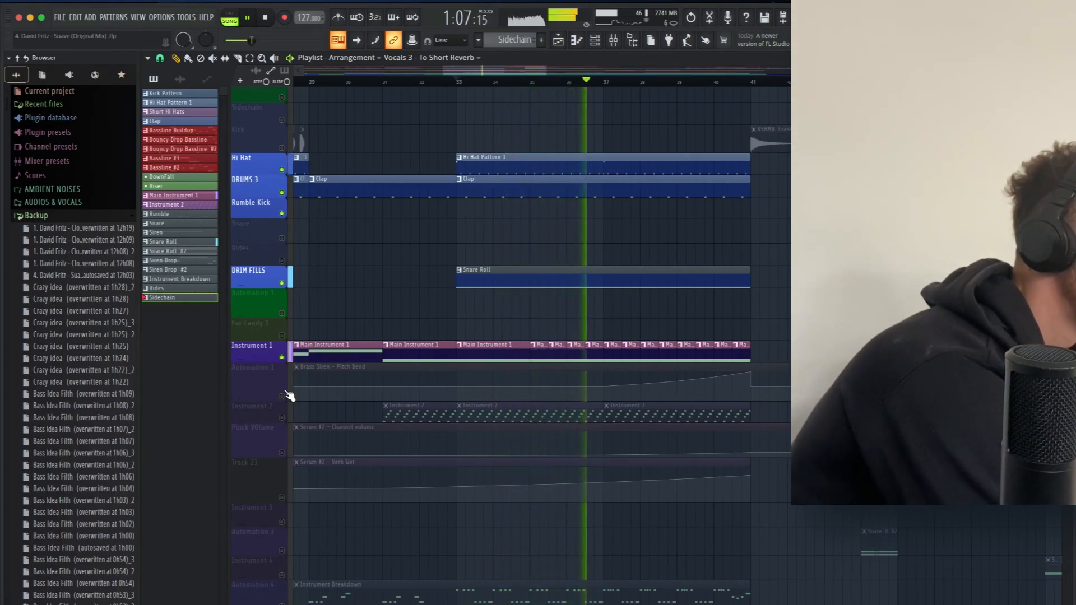
click(255, 367)
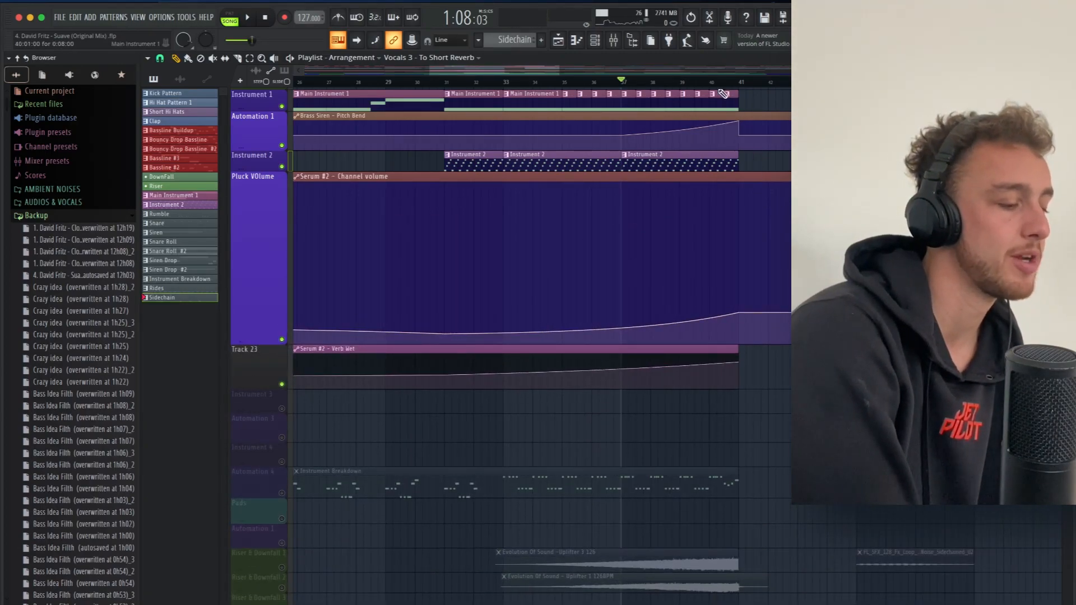
scroll(down, 3)
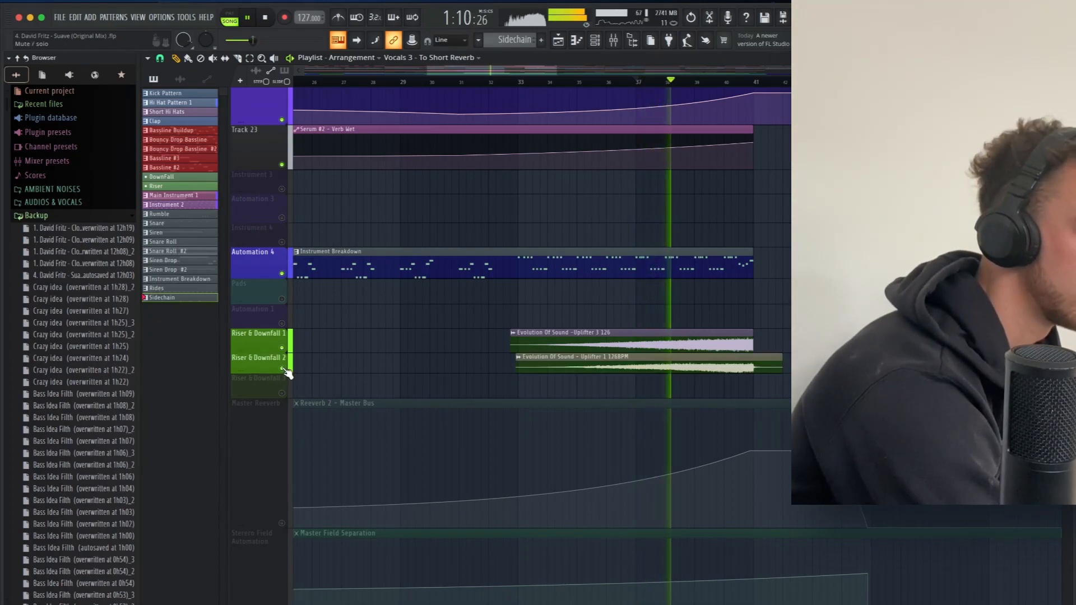
Step: Unmute the Master Reverb and Stereo Field Automation tracks on the master bus
scroll(down, 3)
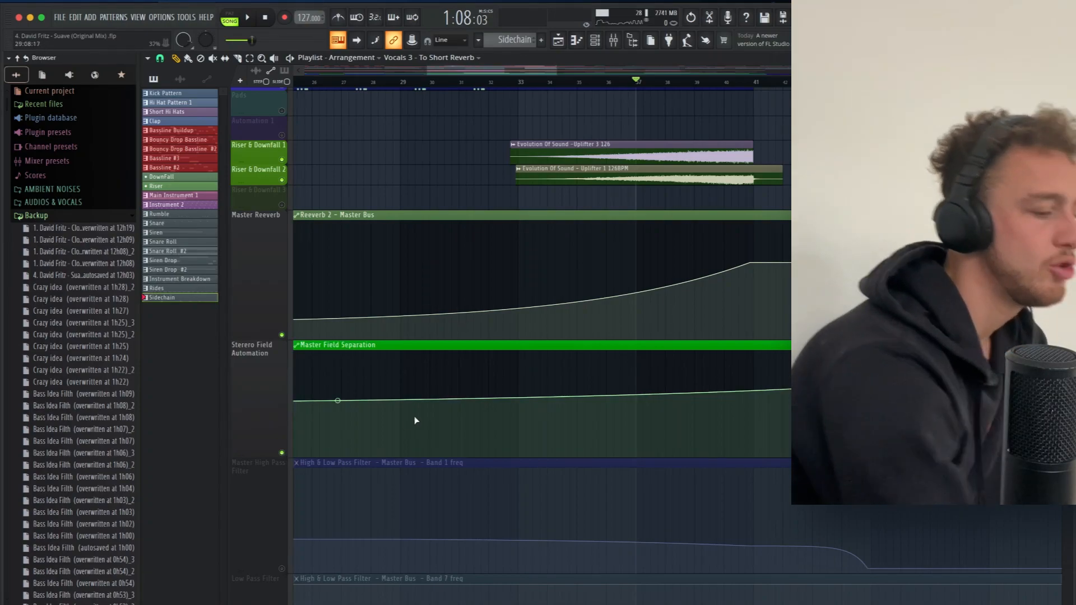
mouse_move(438, 356)
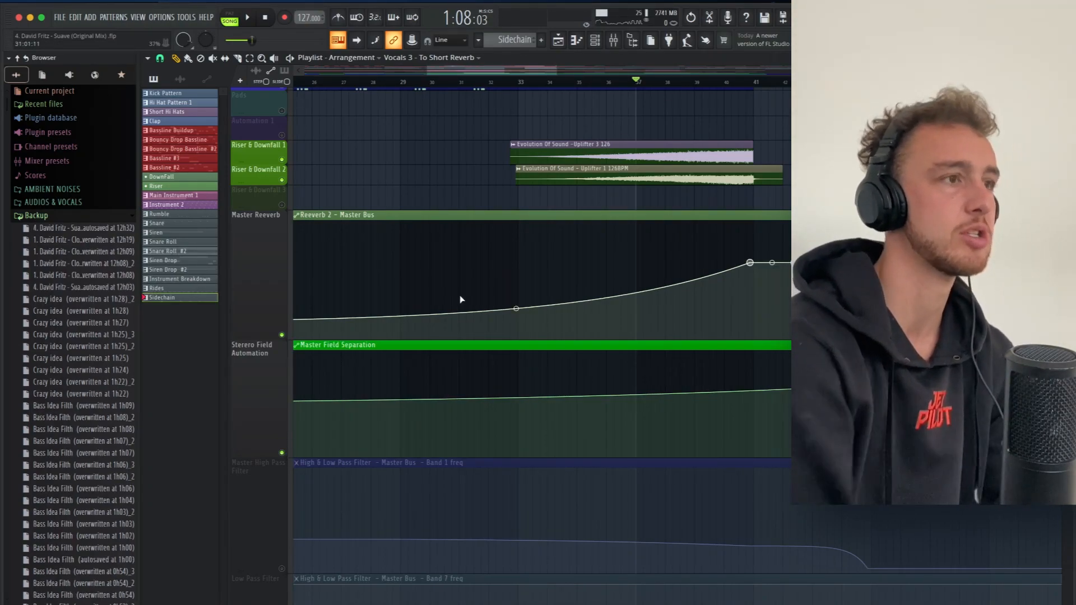
mouse_move(614, 267)
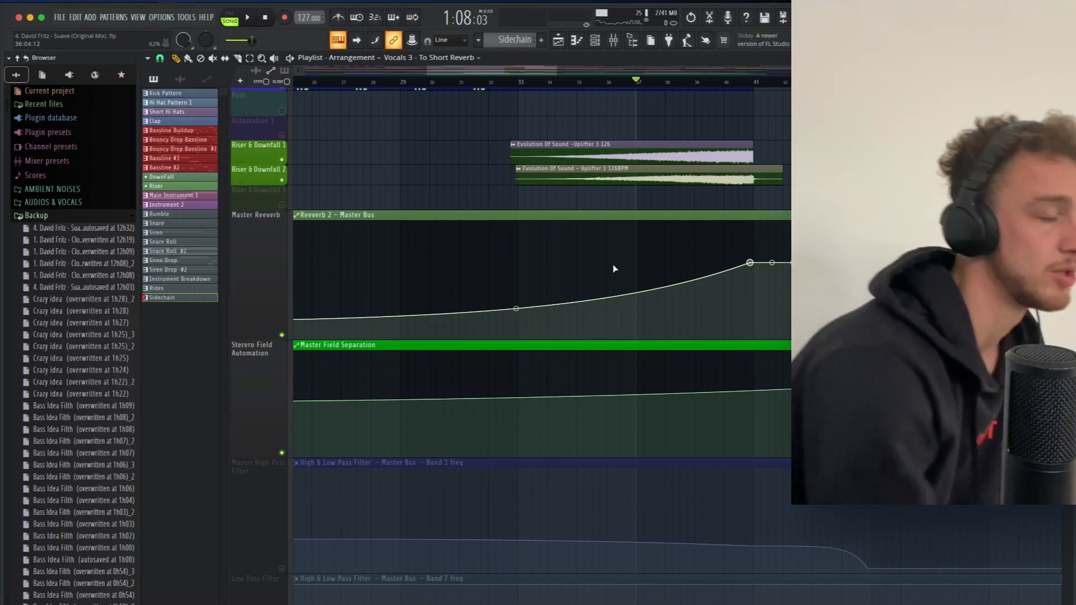
click(246, 17)
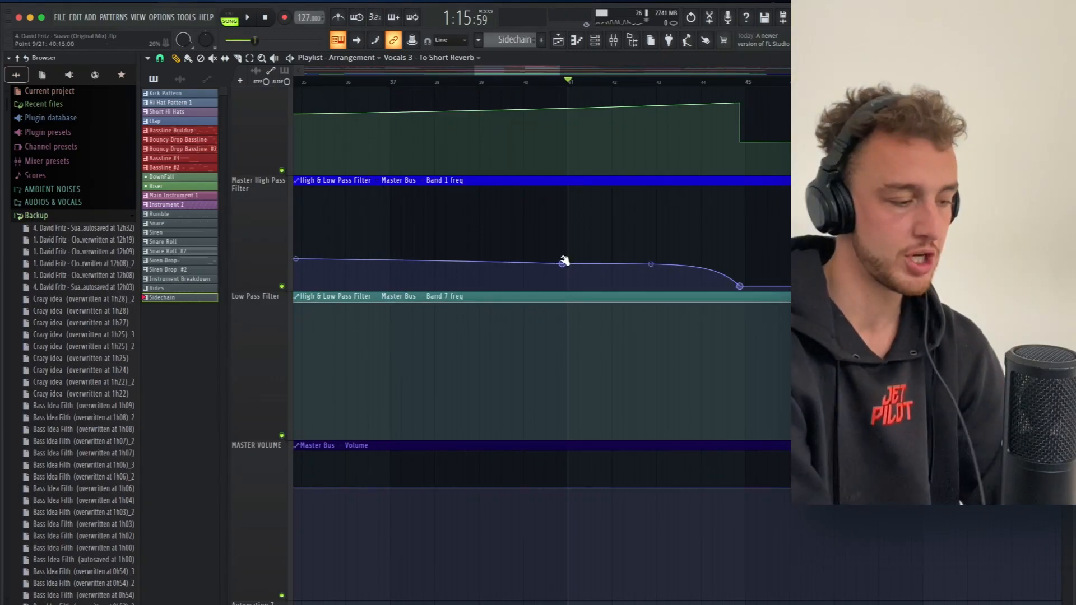
mouse_move(588, 260)
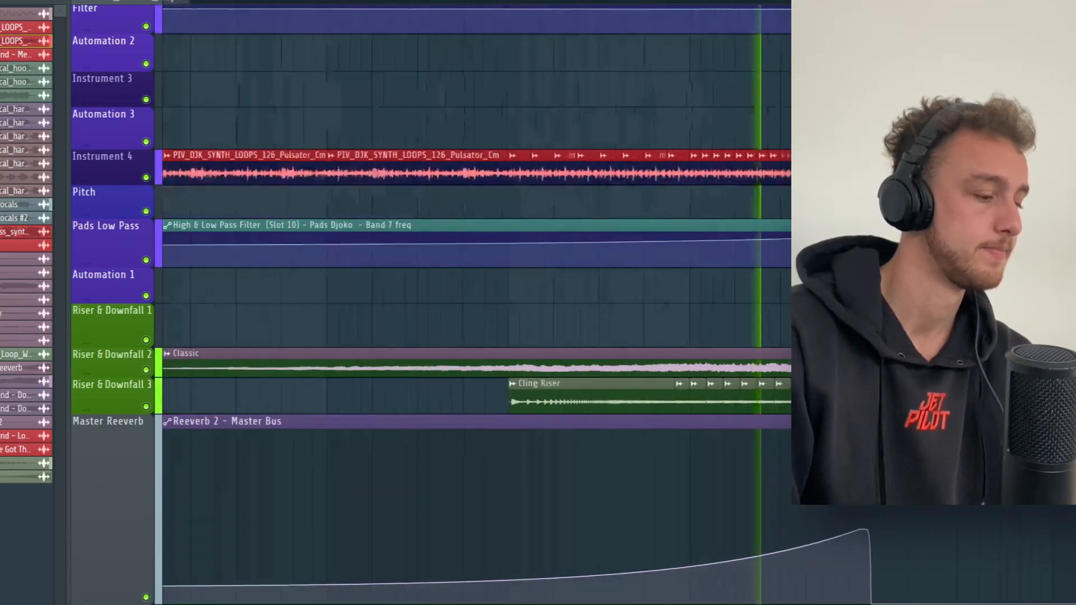
scroll(up, 3)
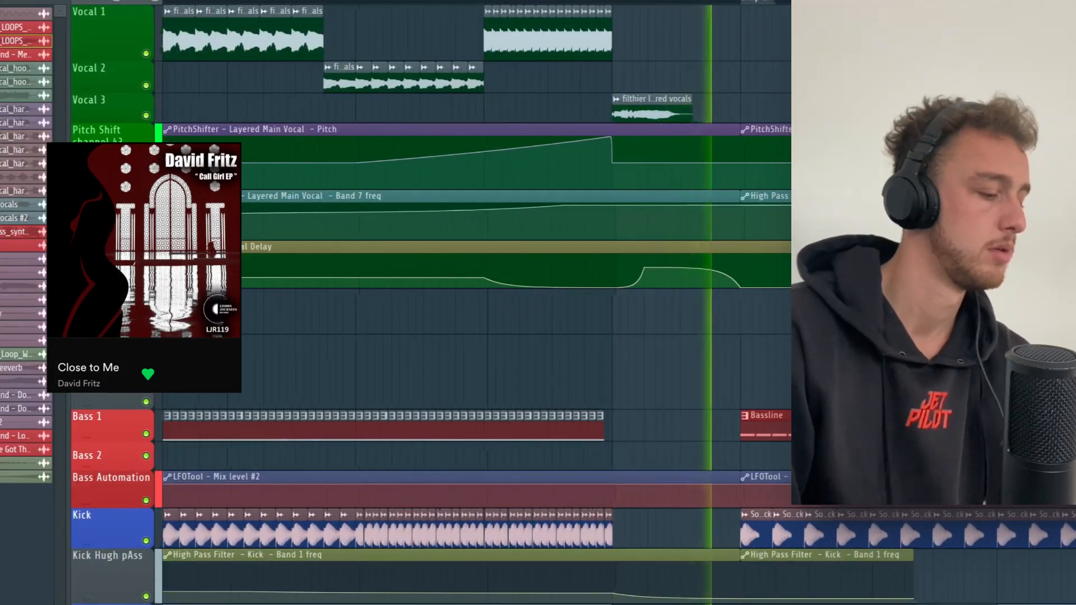
scroll(down, 3)
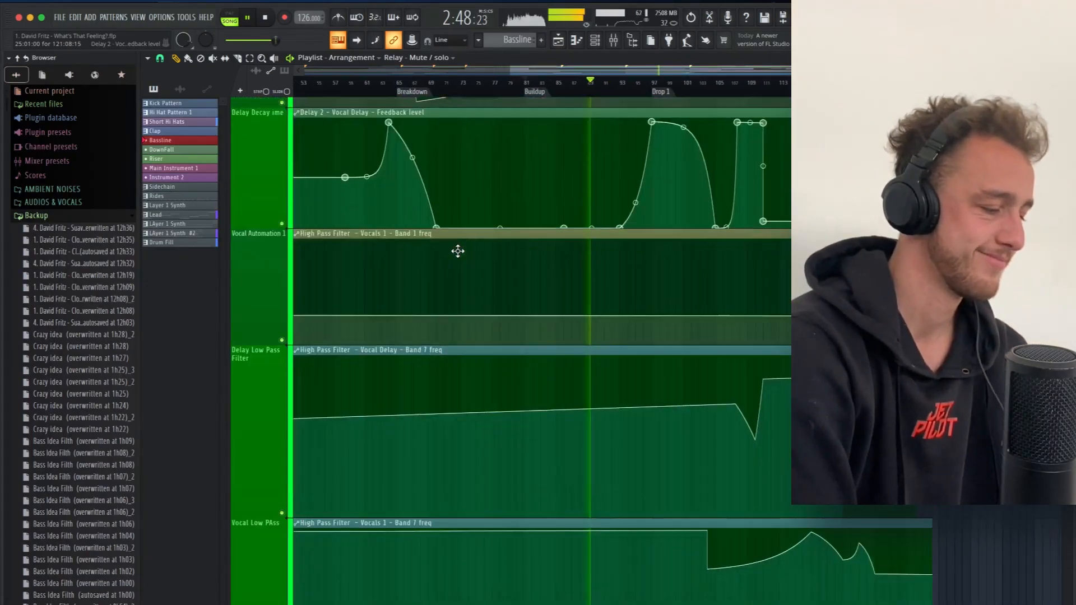
scroll(down, 3)
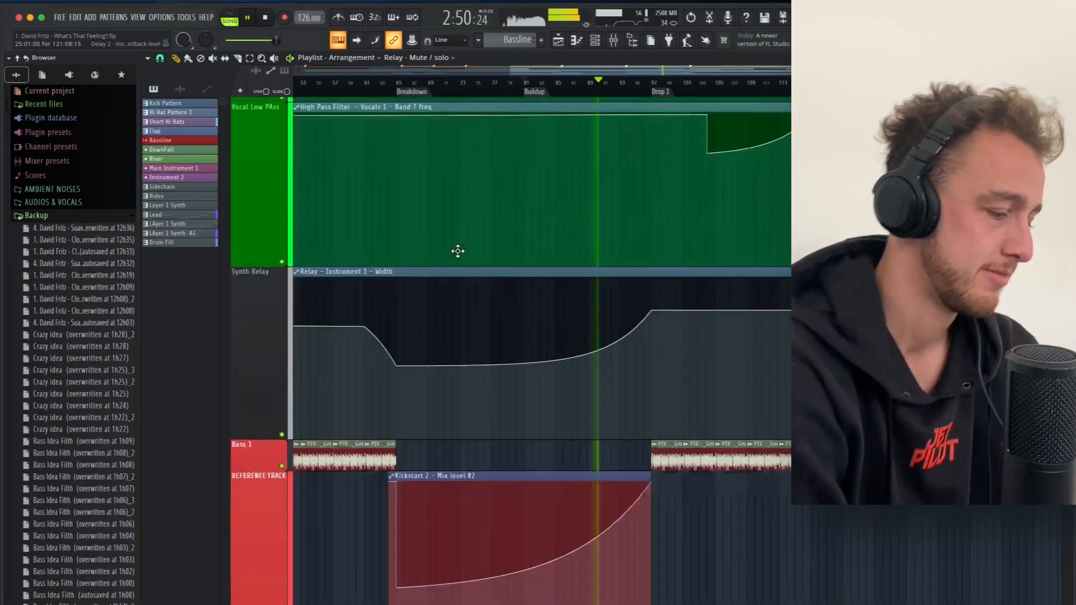
scroll(down, 3)
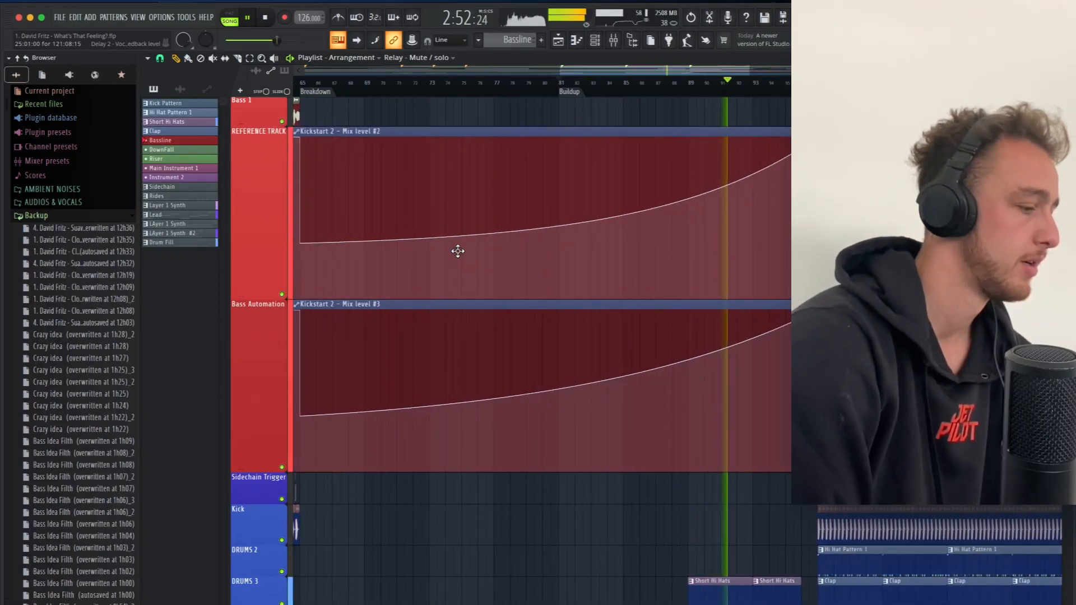
scroll(down, 3)
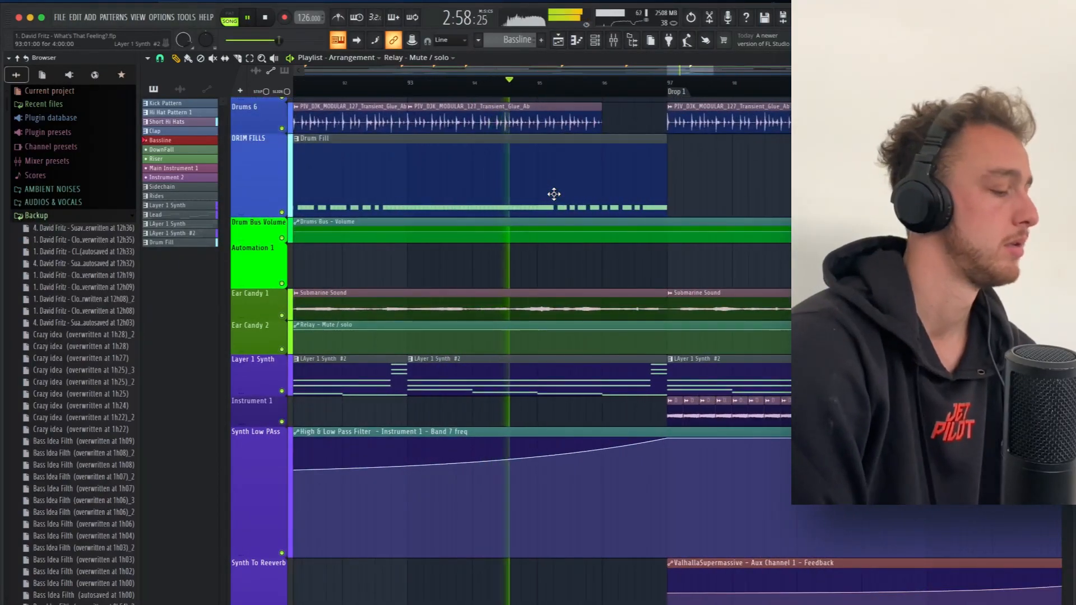
scroll(down, 3)
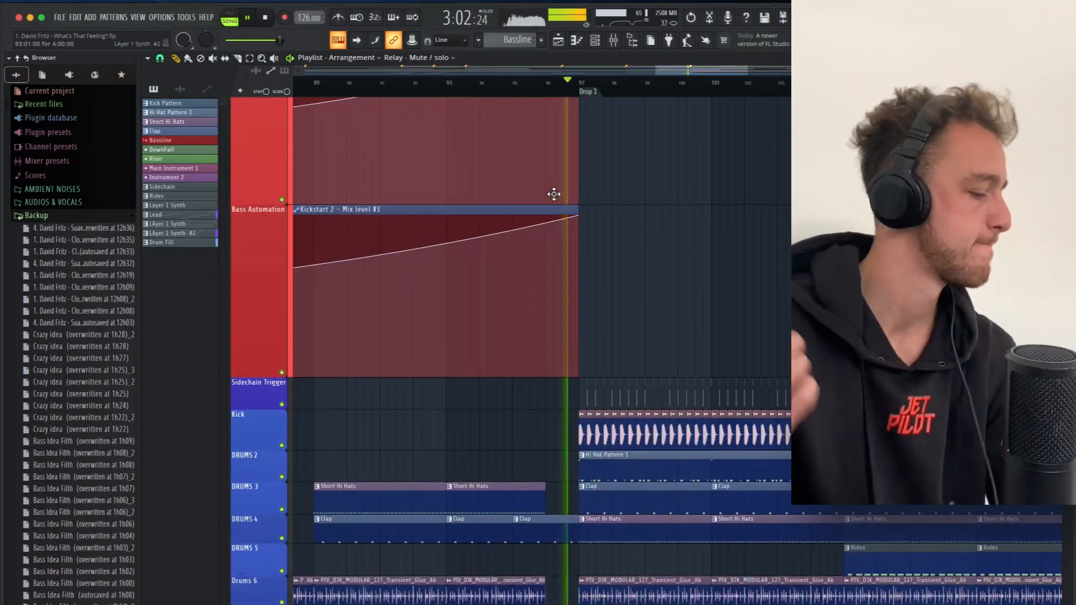
scroll(down, 3)
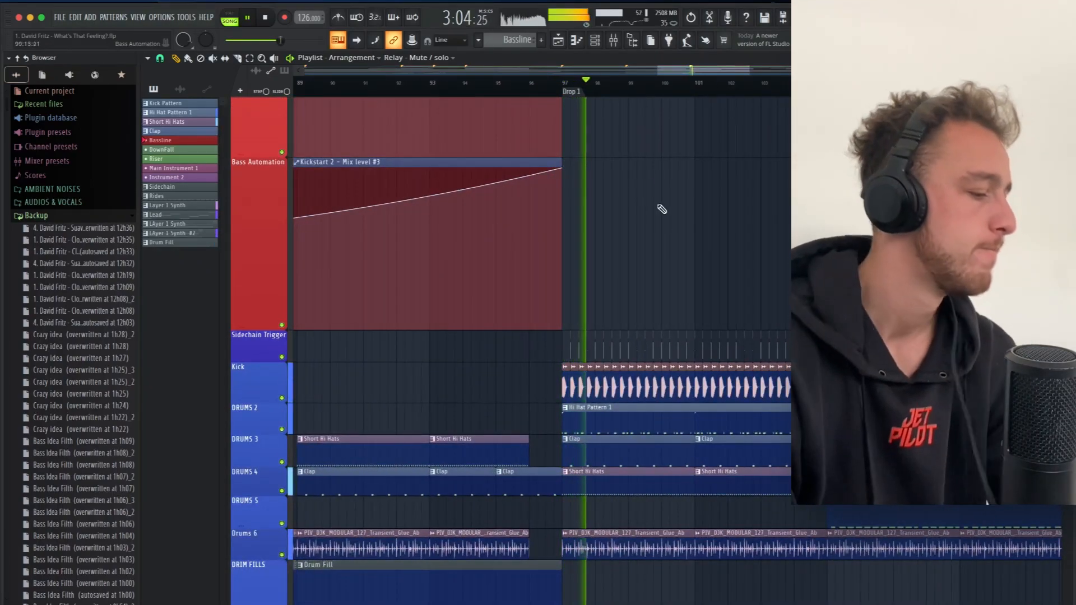
scroll(down, 3)
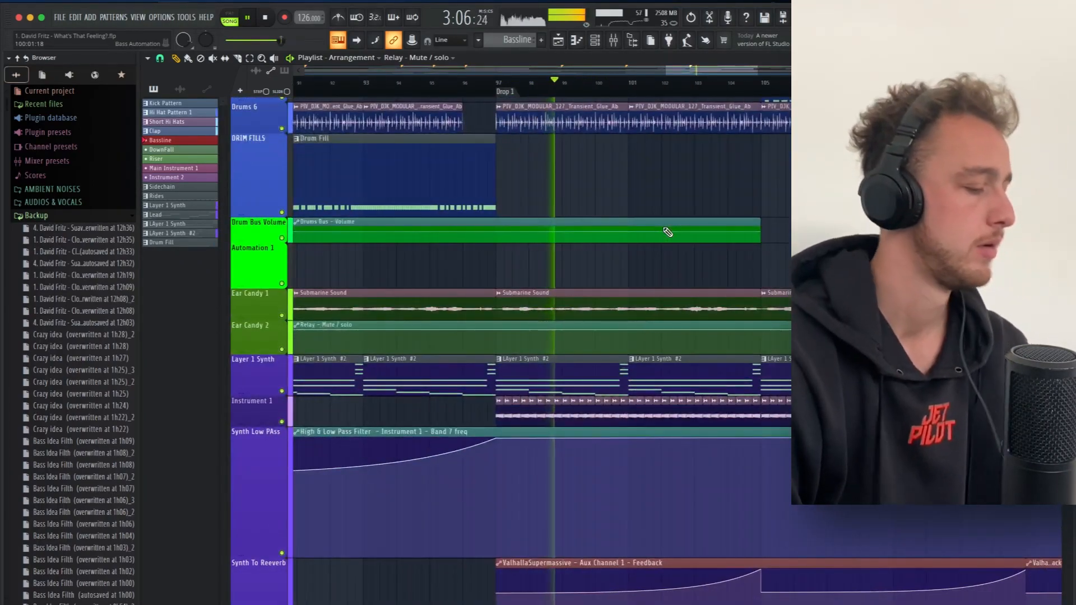
scroll(down, 3)
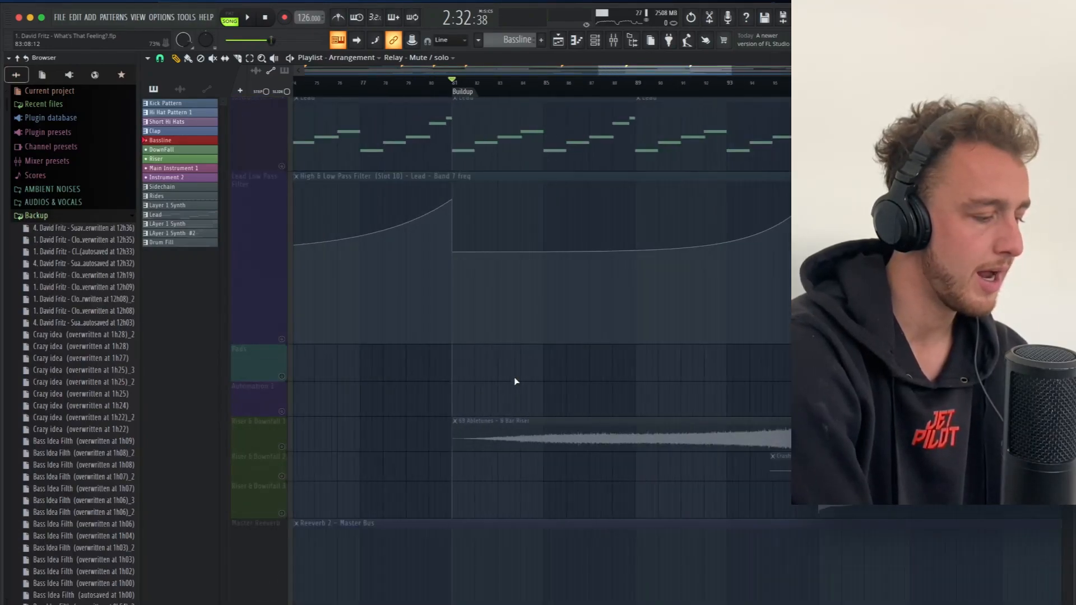
click(259, 433)
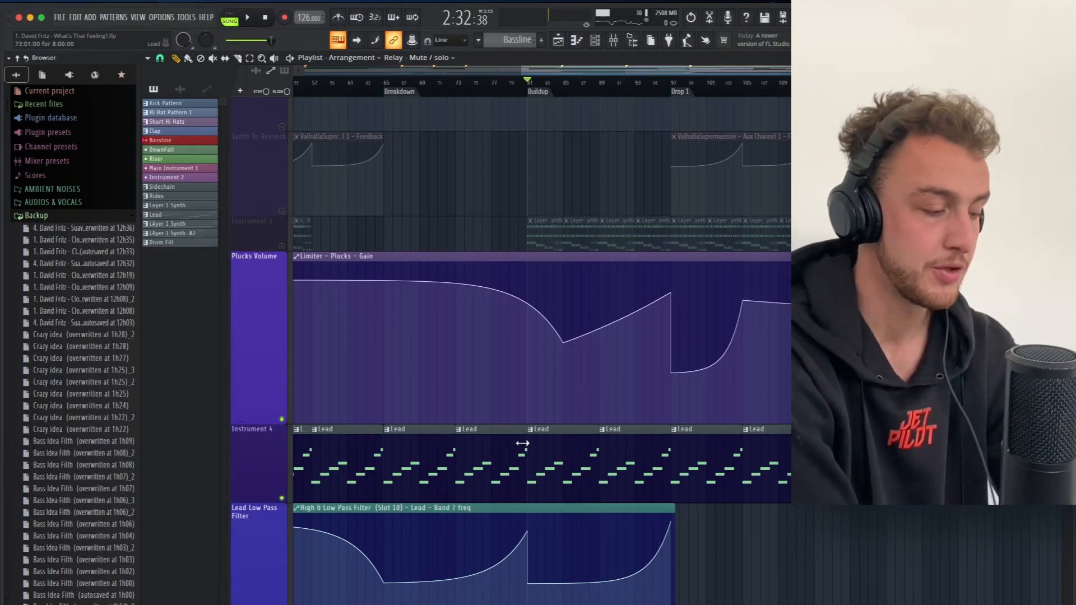
scroll(down, 3)
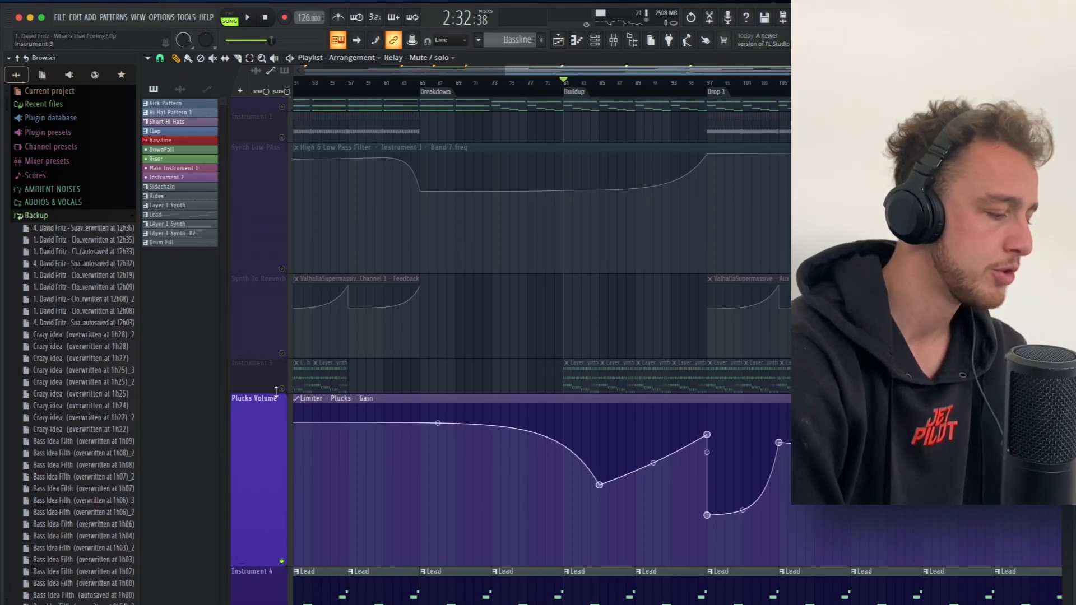
click(246, 16)
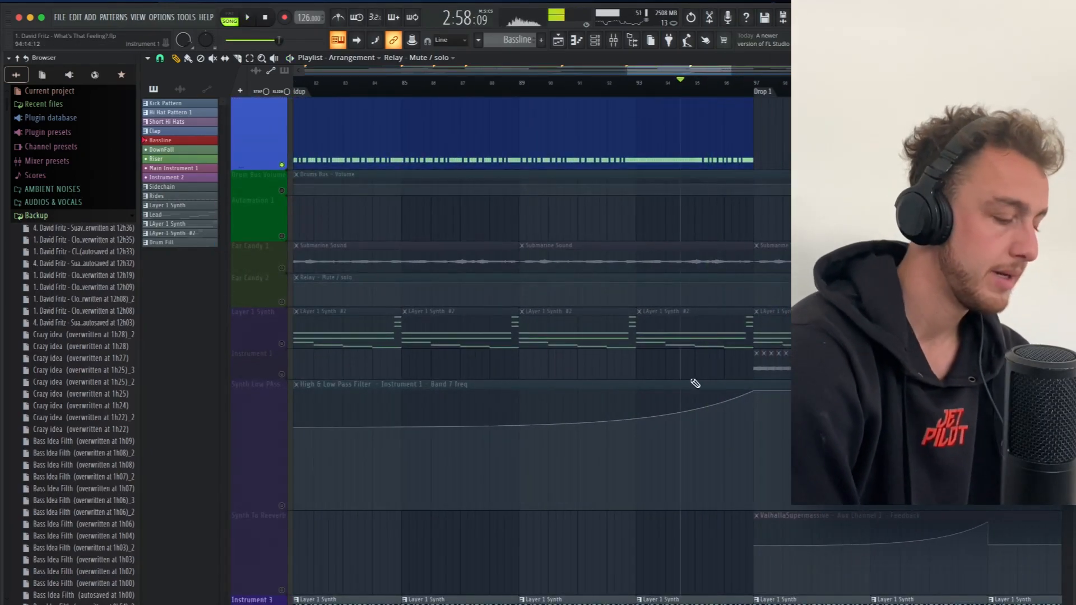
scroll(down, 3)
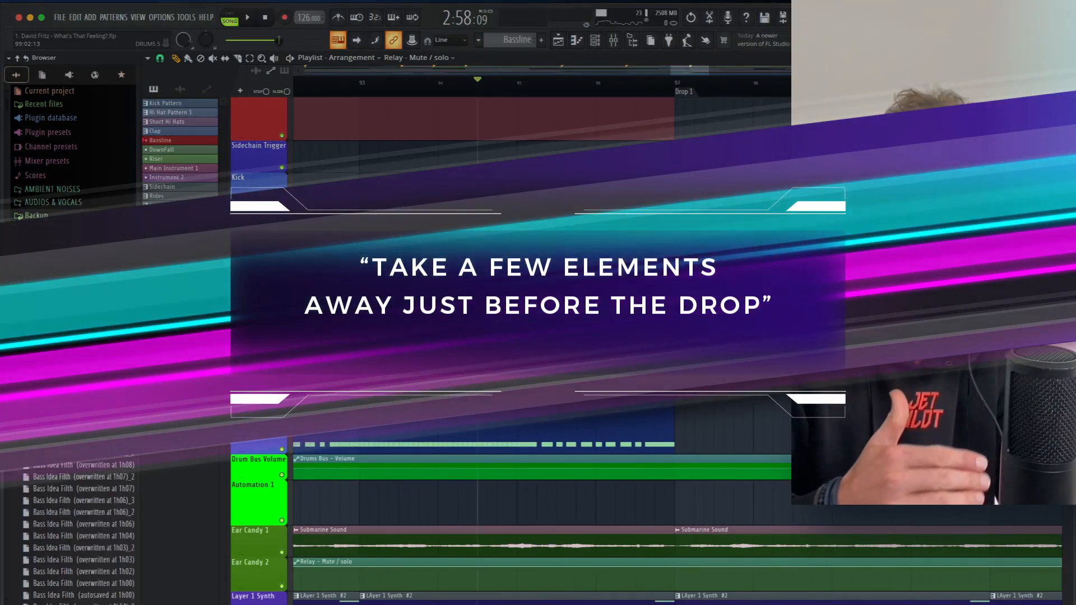
click(246, 17)
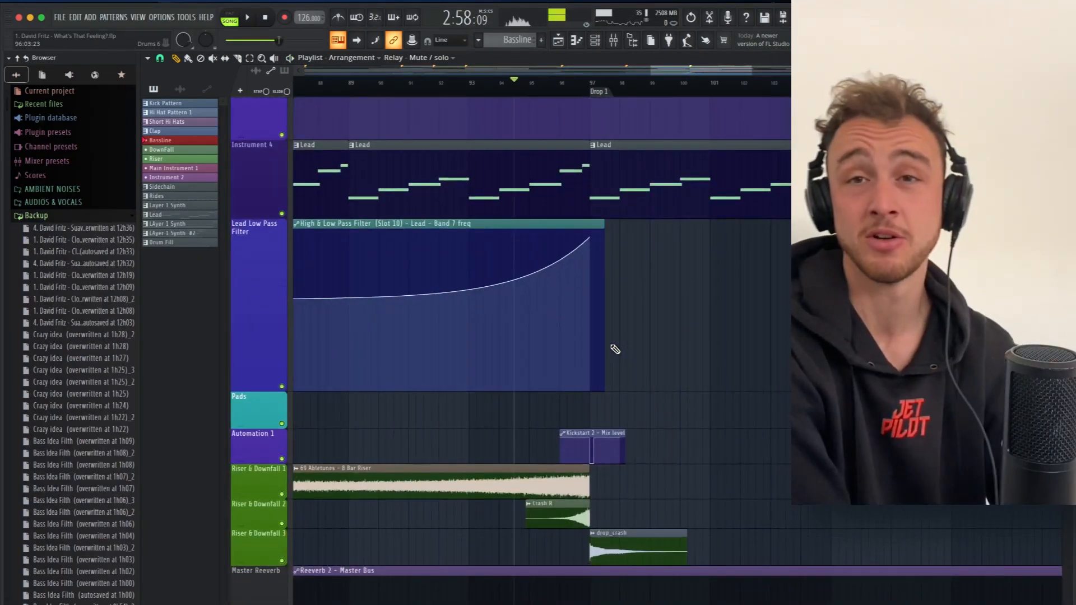
scroll(down, 3)
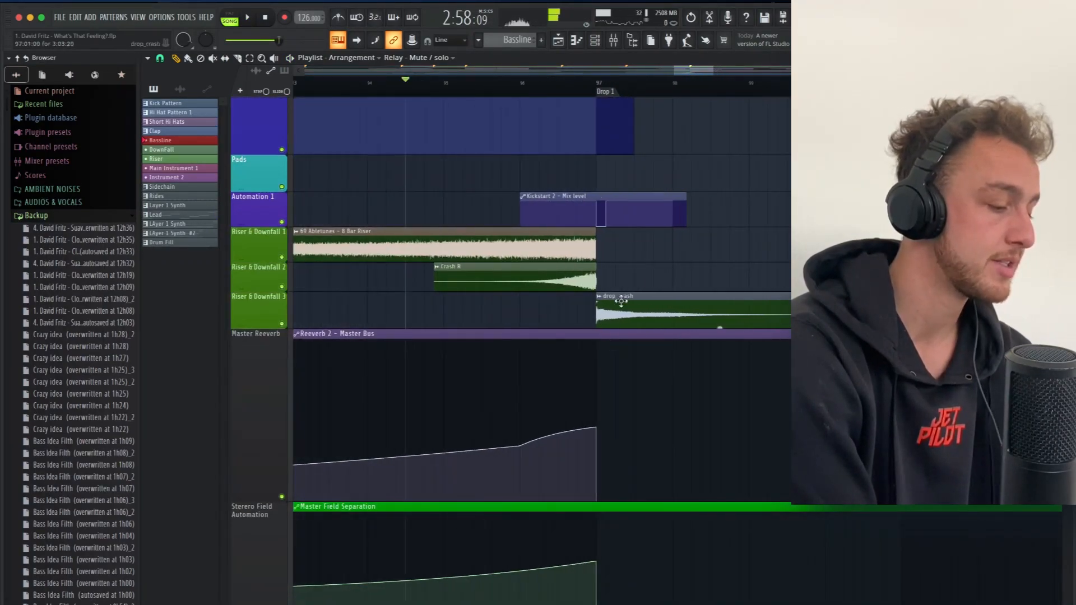
double_click(652, 305)
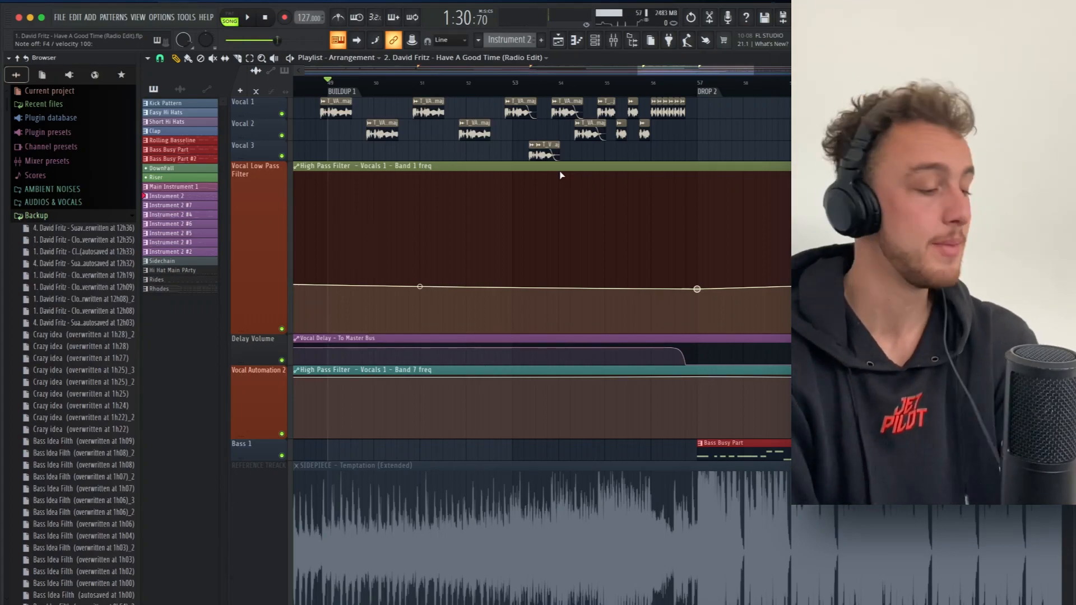
Step: Show the vocal high-pass and delay volume automation lanes of the Have A Good Time (Radio Edit) playlist
scroll(down, 3)
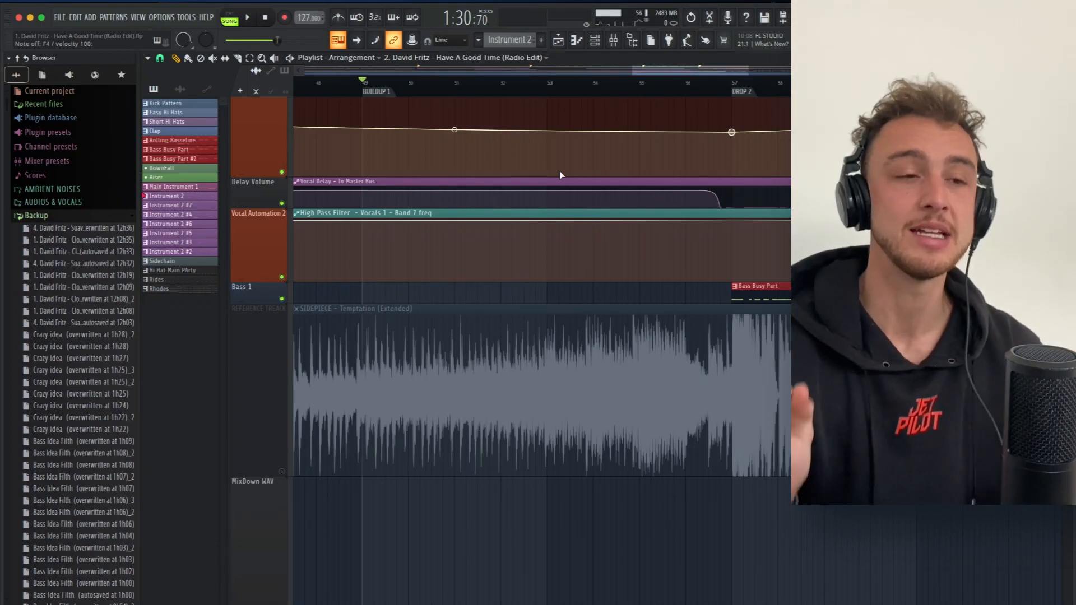
click(247, 17)
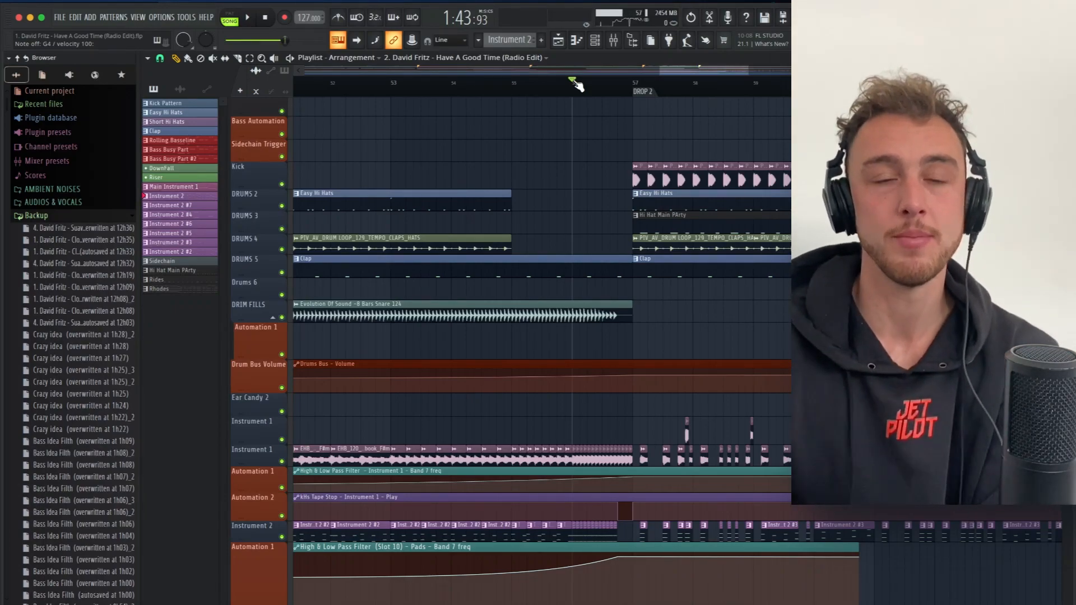
scroll(down, 3)
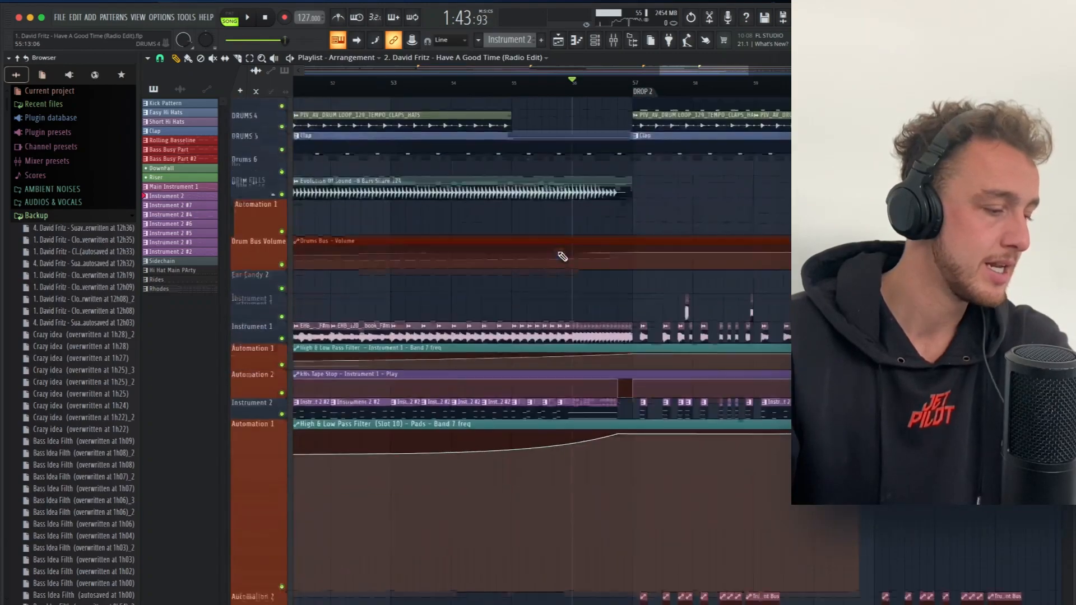